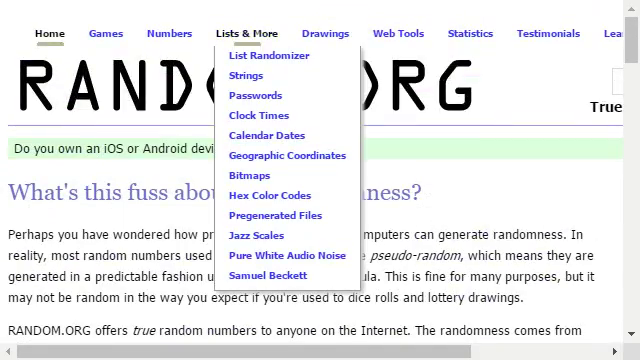
# - Enter pittsburgh and st louis as the two list items in a new List Randomizer form
pyautogui.click(252, 56)
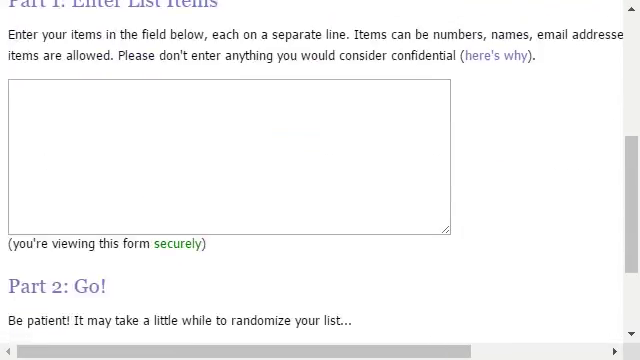
pyautogui.click(230, 156)
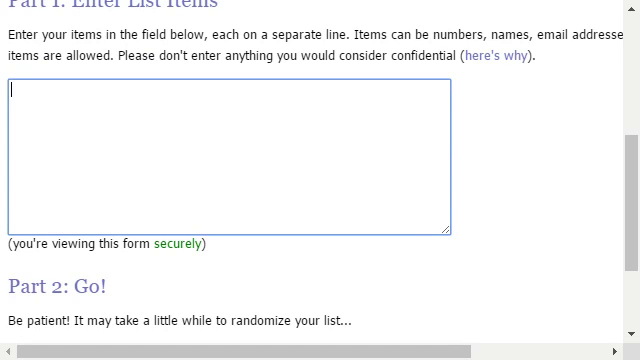
pyautogui.write('p')
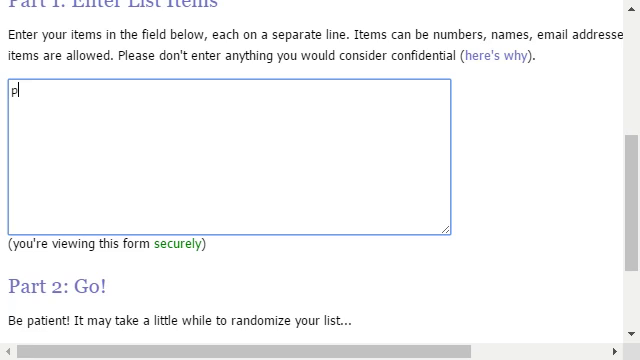
pyautogui.write('ittsburgh')
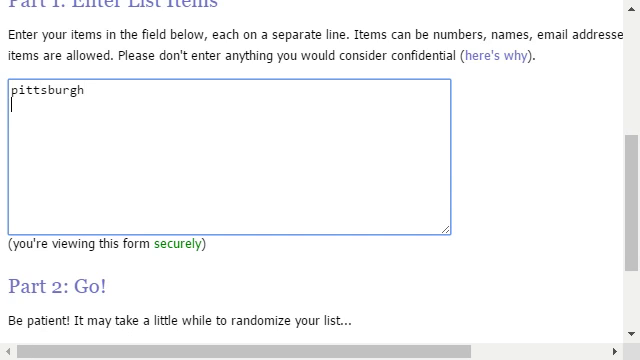
pyautogui.write('st lo')
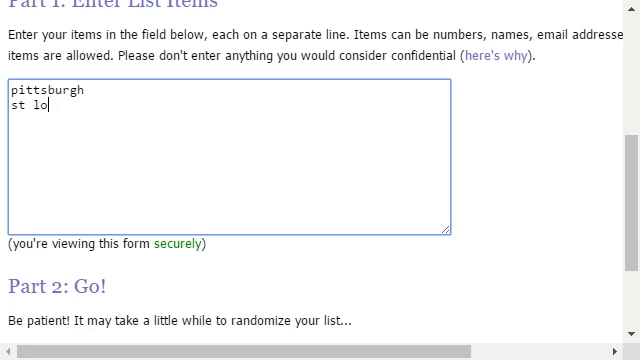
pyautogui.write('uis')
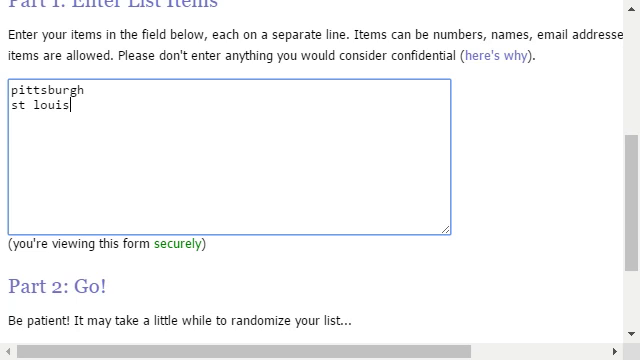
pyautogui.scroll(-3)
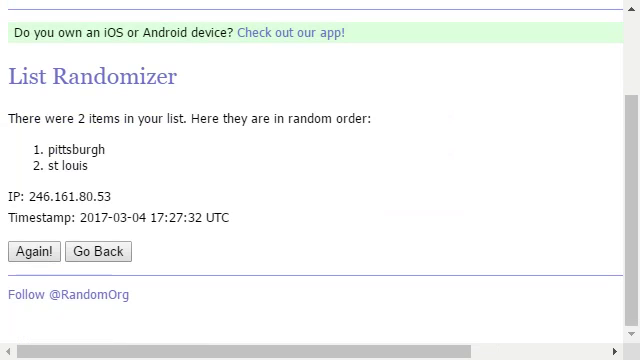
# - Re-randomize the pittsburgh and st louis list until it reports 4 randomizations, pittsburgh first
pyautogui.click(28, 252)
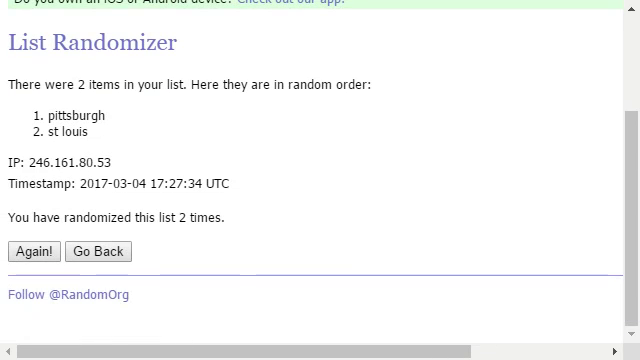
pyautogui.click(32, 244)
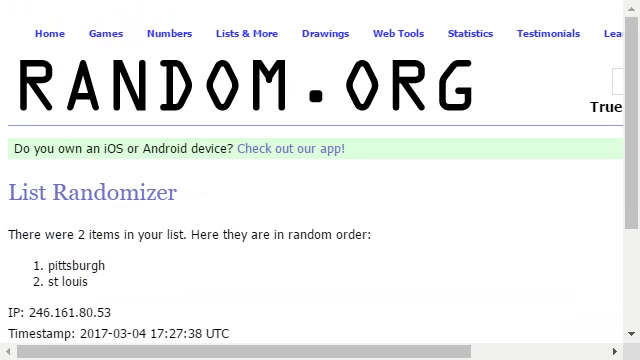
pyautogui.scroll(-3)
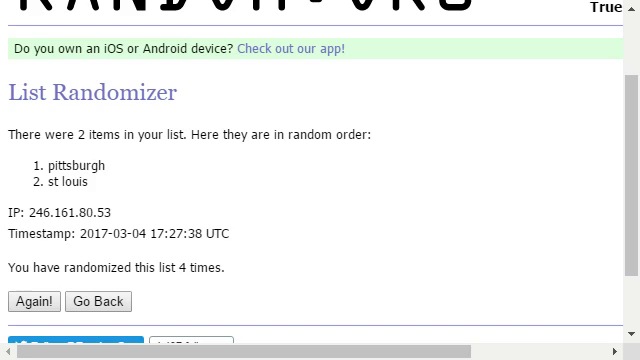
pyautogui.scroll(3)
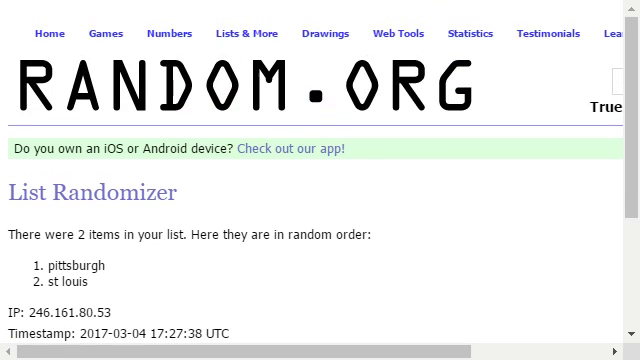
# - Enter houston and milwaukee in a fresh List Randomizer form and shuffle them
pyautogui.click(244, 32)
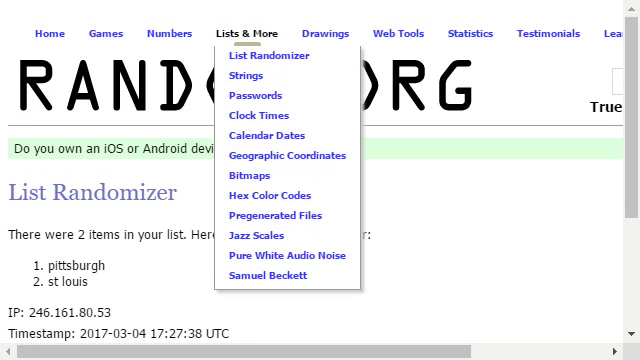
pyautogui.click(264, 56)
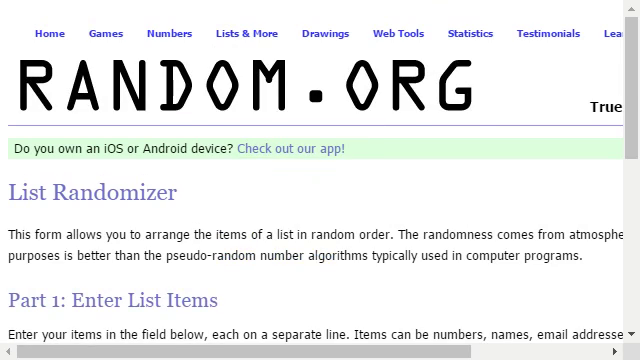
pyautogui.scroll(-3)
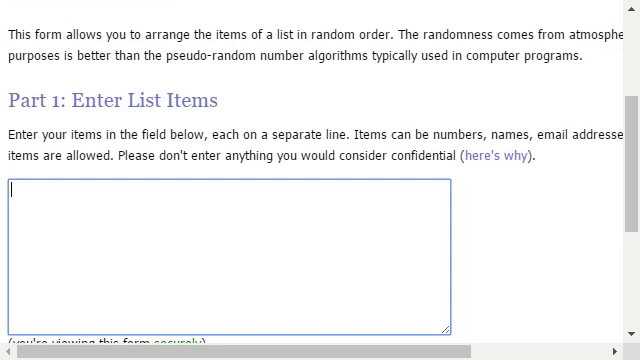
pyautogui.write('hou')
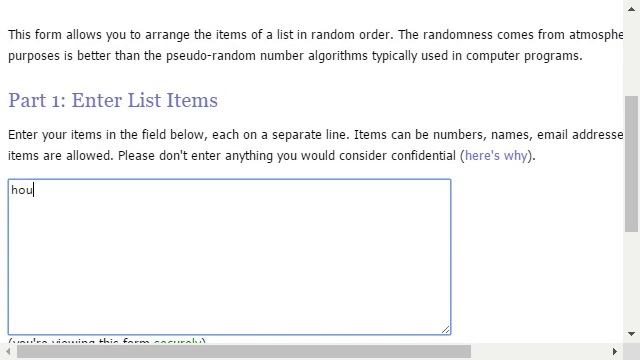
pyautogui.write('ston')
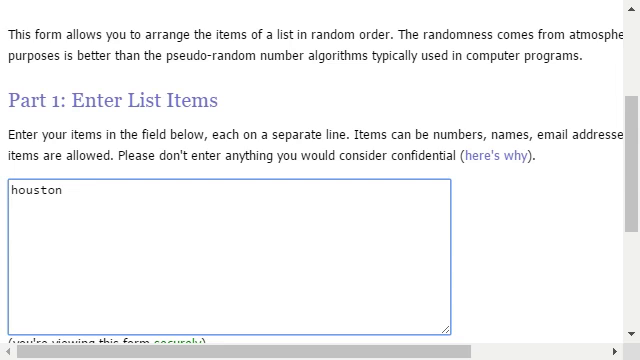
pyautogui.write('milwa')
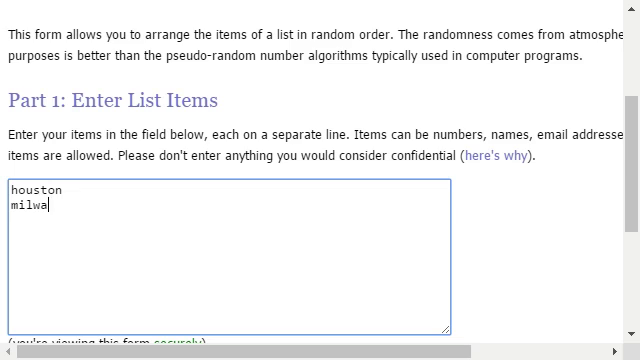
pyautogui.write('uk')
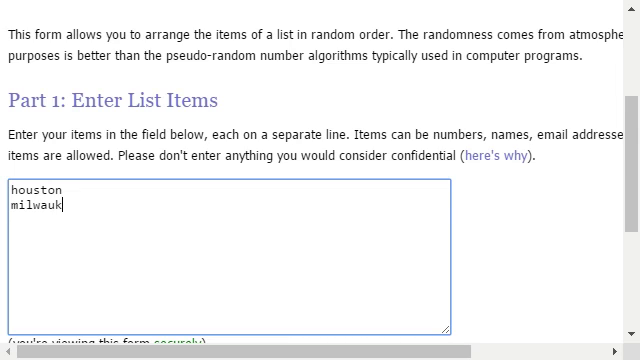
pyautogui.write('ee')
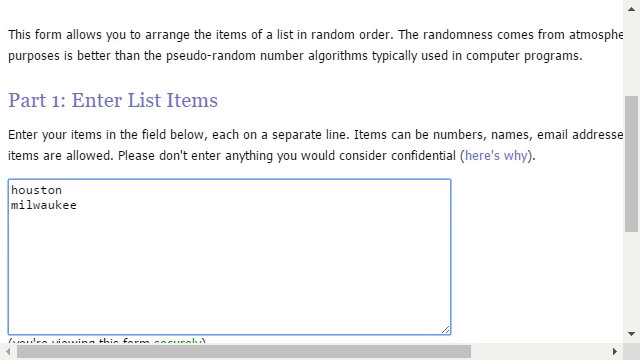
pyautogui.click(80, 208)
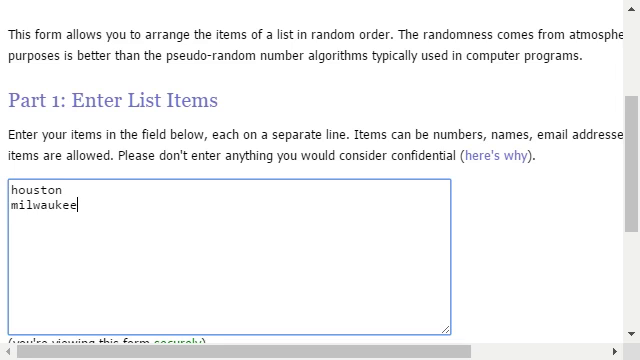
pyautogui.scroll(-3)
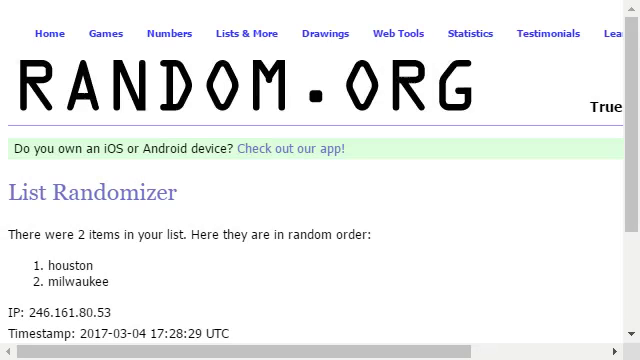
# - Re-randomize the houston and milwaukee list to 4 randomizations, houston staying first
pyautogui.scroll(-3)
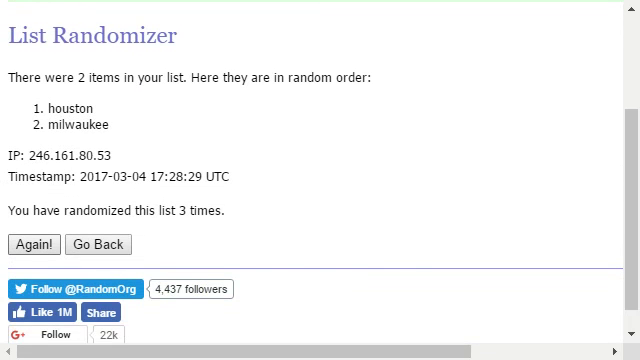
pyautogui.click(34, 244)
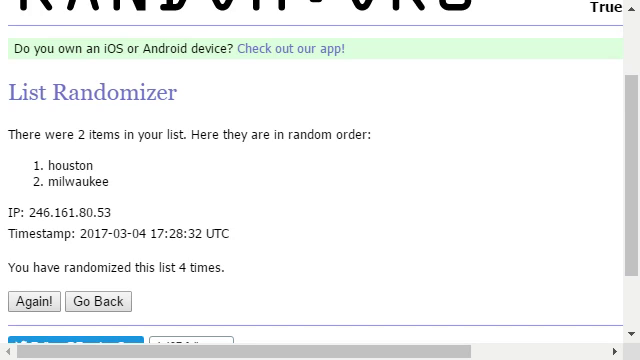
pyautogui.scroll(3)
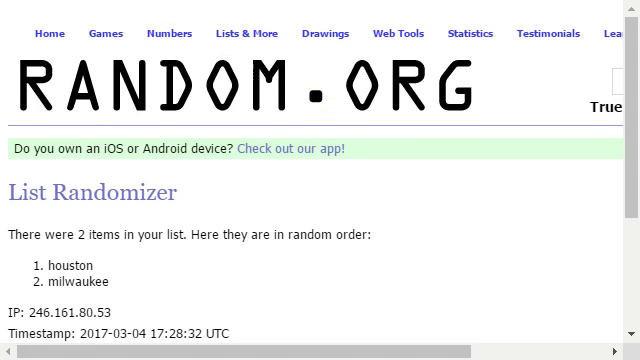
# - Enter houston and Atlanta in a fresh List Randomizer form and shuffle them
pyautogui.click(244, 32)
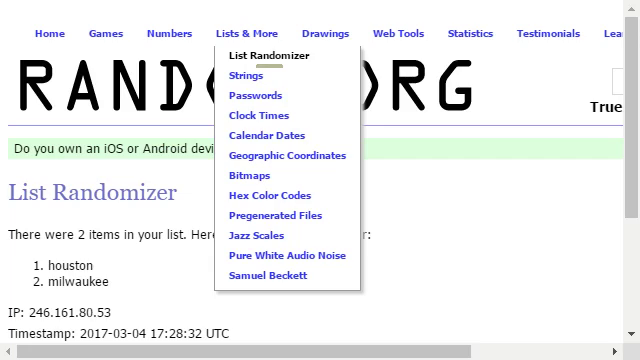
pyautogui.scroll(-3)
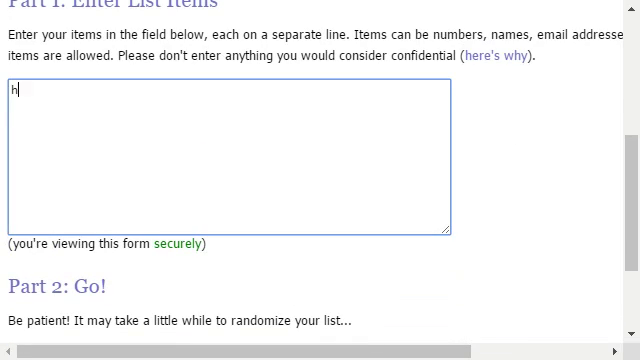
pyautogui.write('ouston')
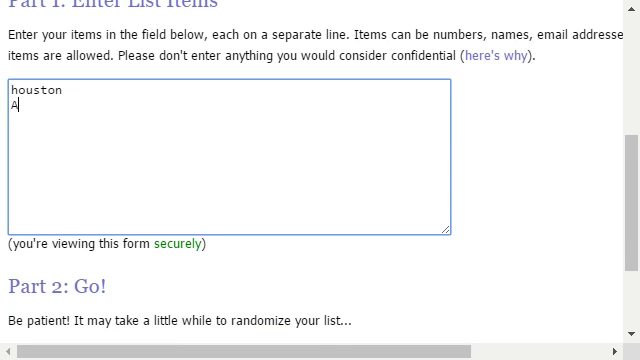
pyautogui.write('tlanta')
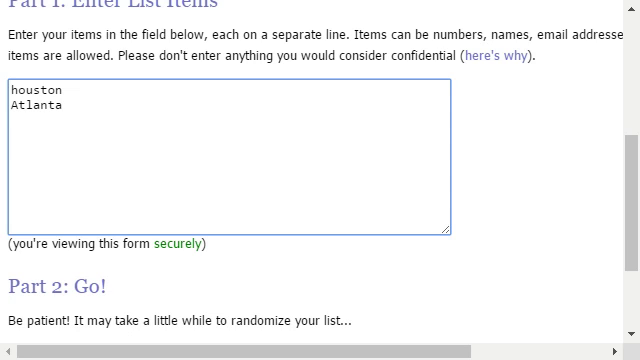
pyautogui.scroll(-3)
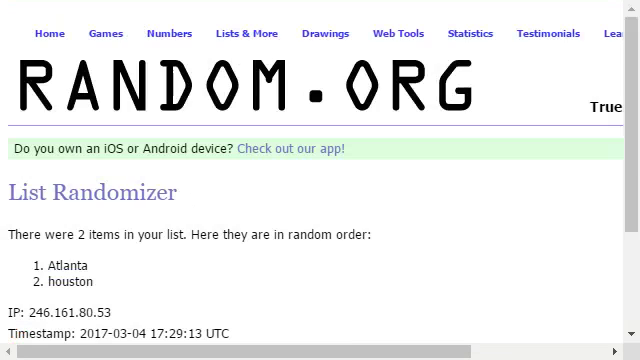
# - Re-randomize the houston and Atlanta list a fourth time, Atlanta ranked over houston
pyautogui.scroll(-3)
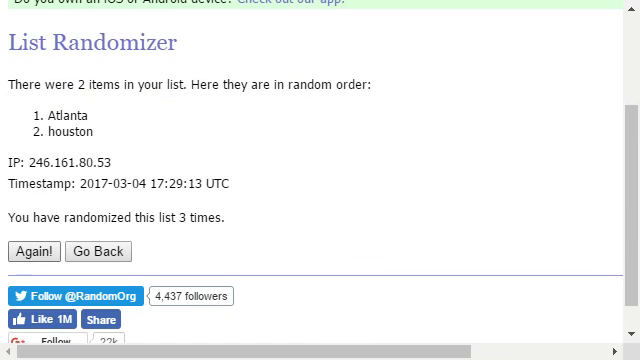
pyautogui.click(36, 250)
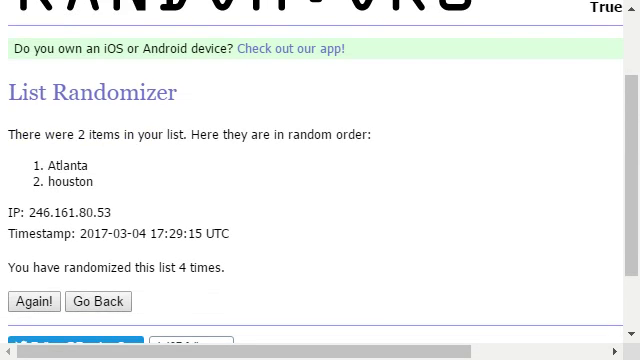